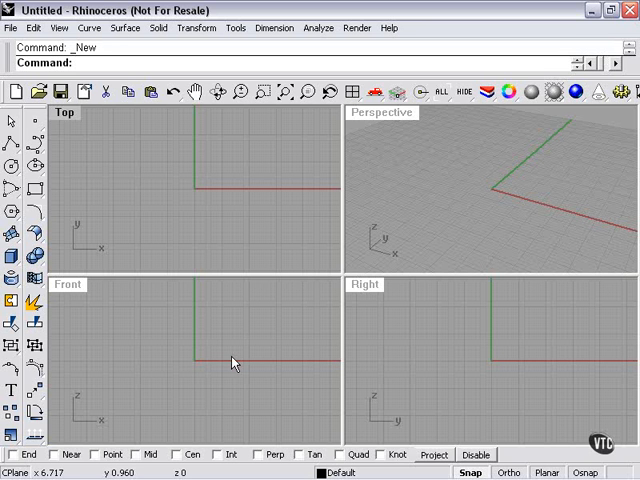
pyautogui.moveTo(240, 223)
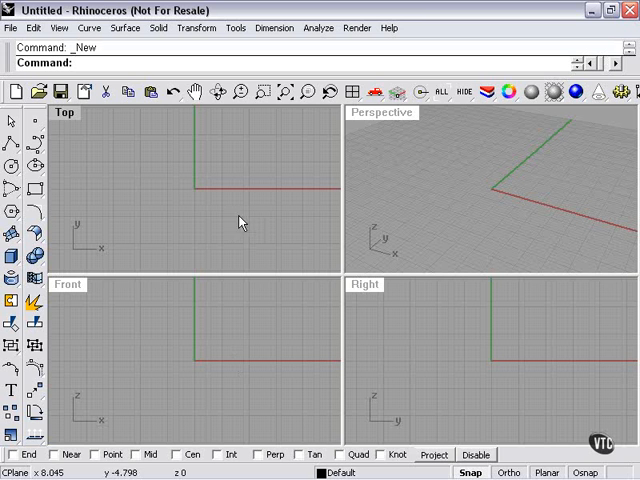
# Step: Browse the solid shapes palette, then start a new plane from the Surface menu
pyautogui.click(10, 248)
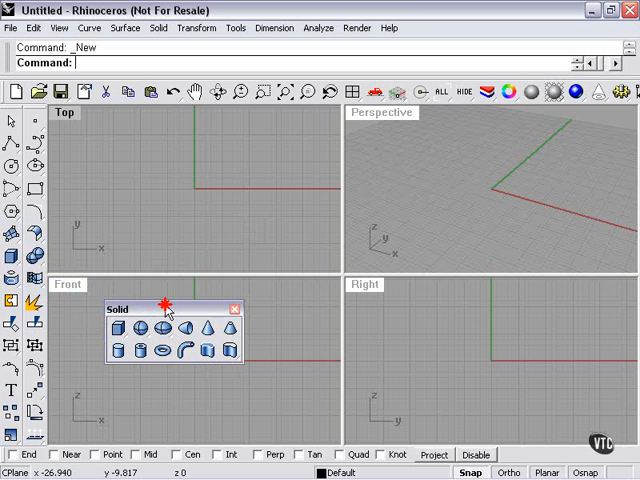
pyautogui.moveTo(143, 330)
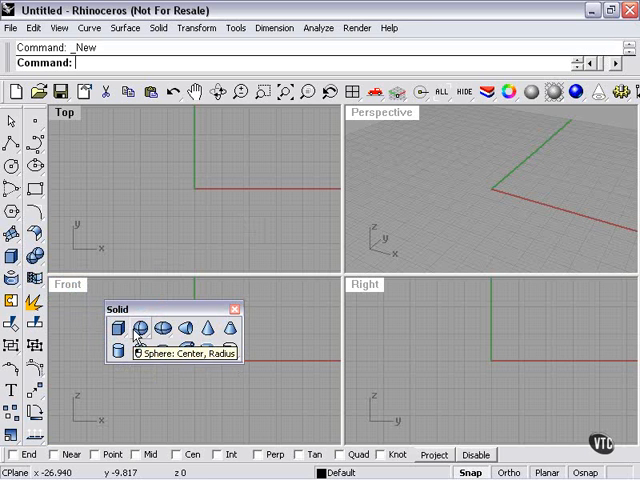
pyautogui.moveTo(210, 350)
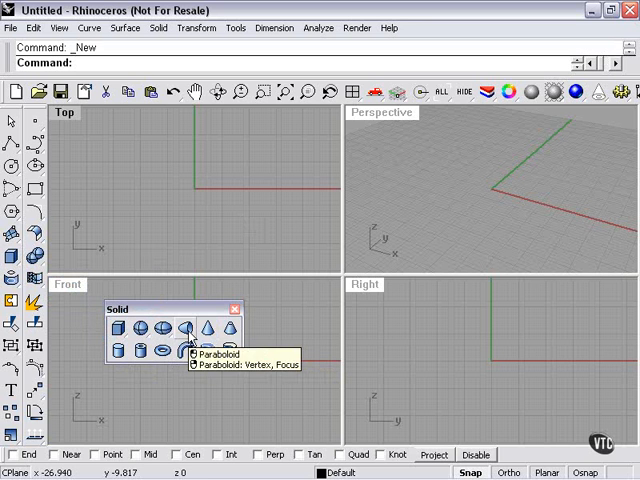
pyautogui.moveTo(218, 313)
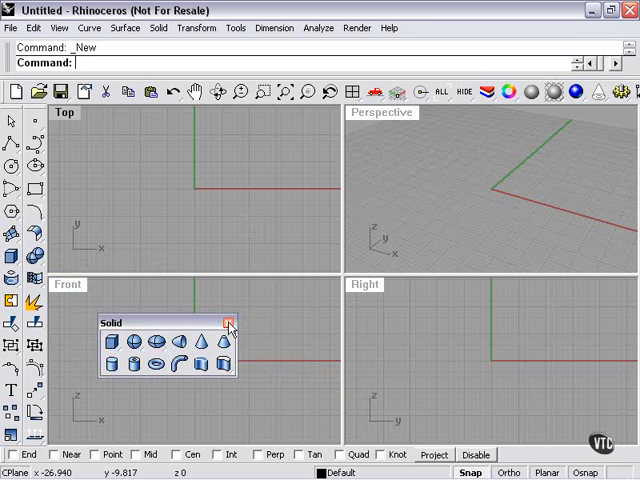
pyautogui.click(228, 322)
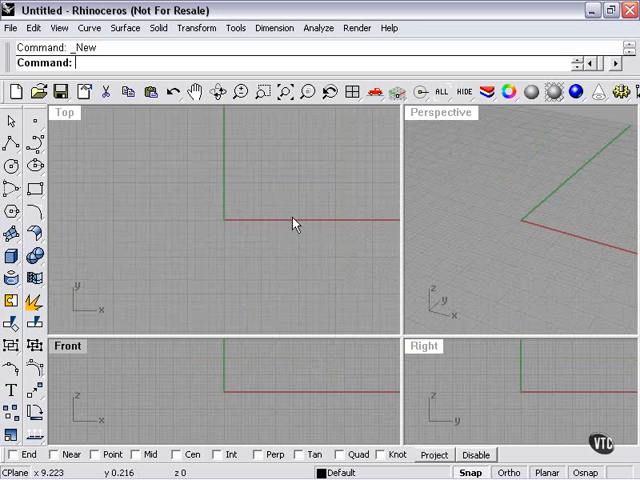
pyautogui.moveTo(124, 28)
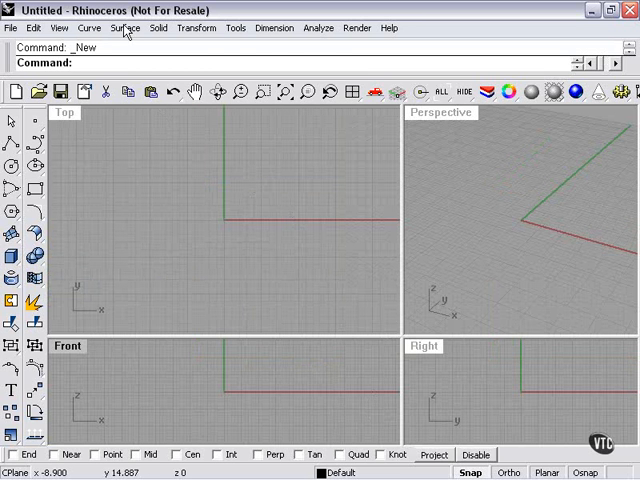
pyautogui.click(124, 27)
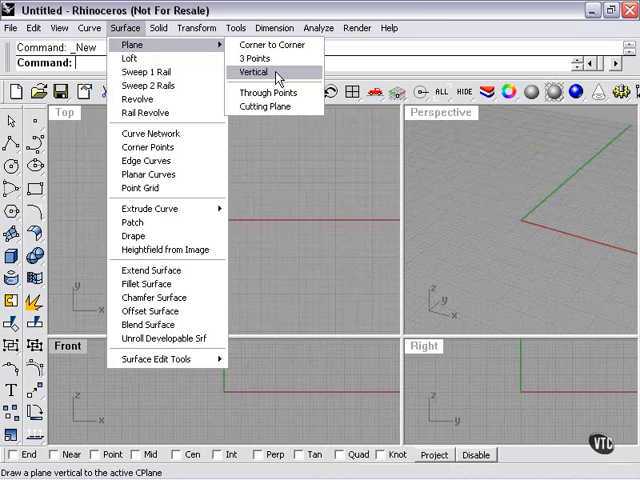
pyautogui.click(256, 72)
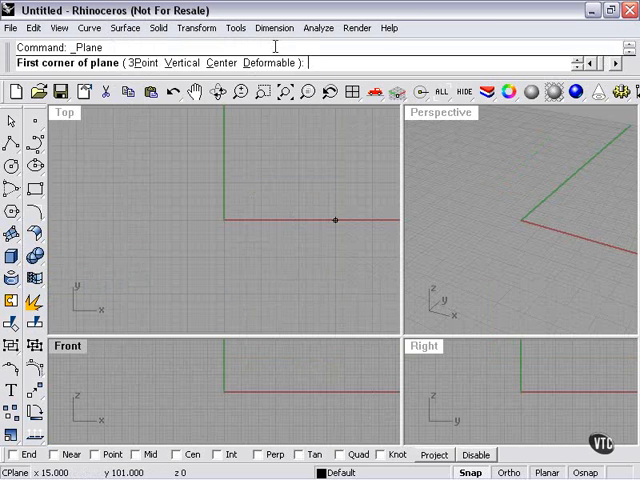
pyautogui.moveTo(189, 277)
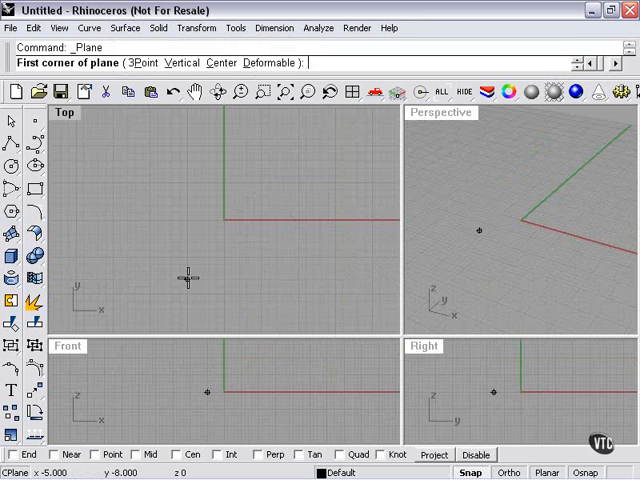
pyautogui.moveTo(147, 293)
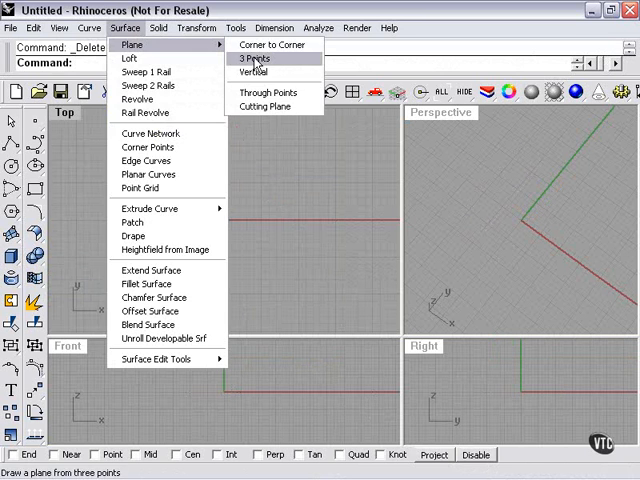
# Step: Make a plane from three points, placing the edge start in the Top view
pyautogui.click(253, 58)
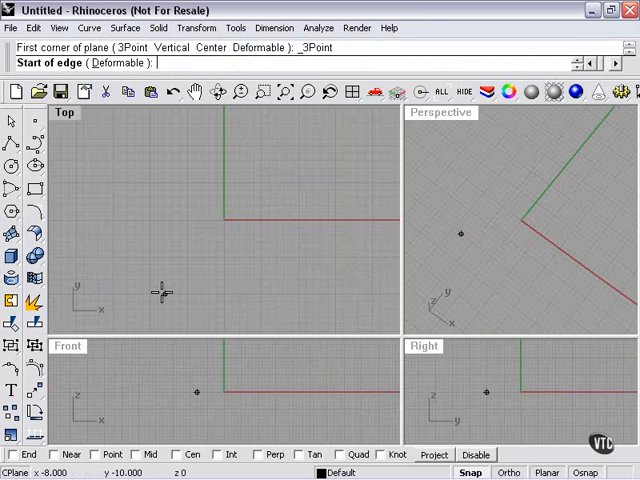
pyautogui.click(162, 293)
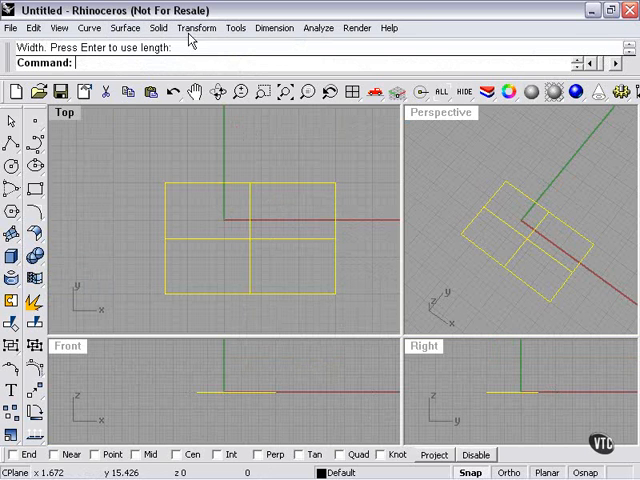
# Step: Show and hide the plane's control points via Transform, then delete the plane
pyautogui.click(196, 27)
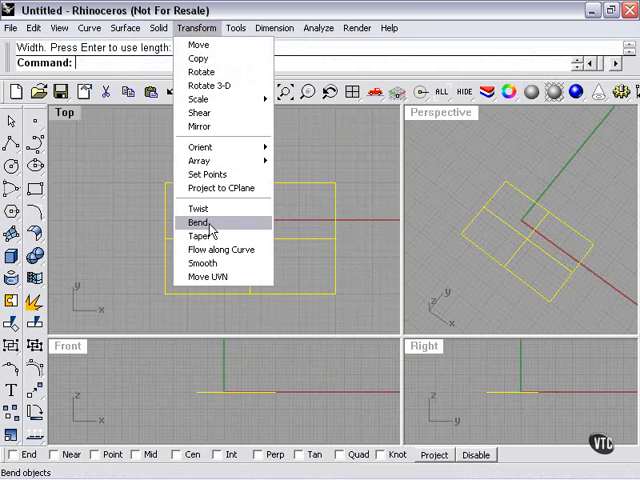
pyautogui.click(197, 222)
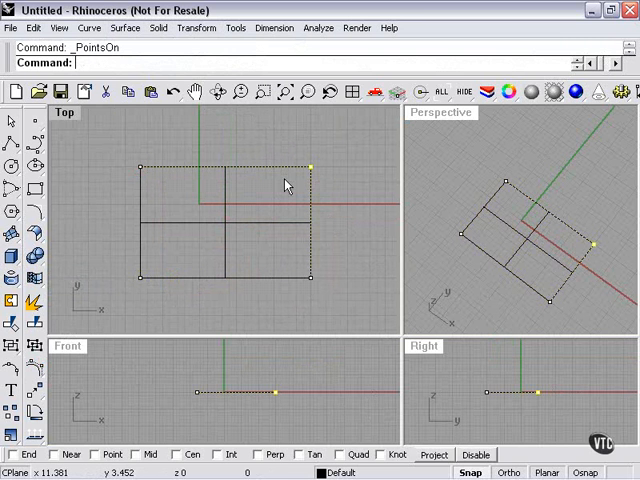
pyautogui.moveTo(270, 178)
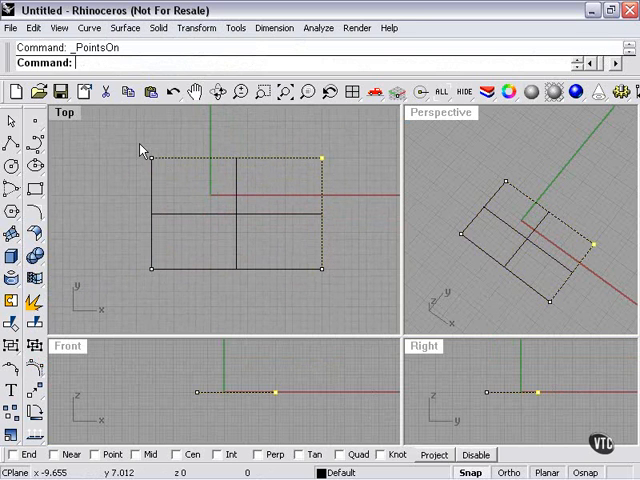
pyautogui.moveTo(313, 148)
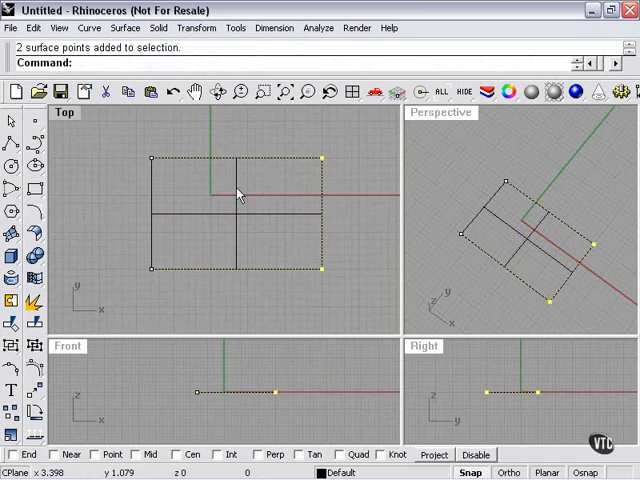
pyautogui.moveTo(143, 140)
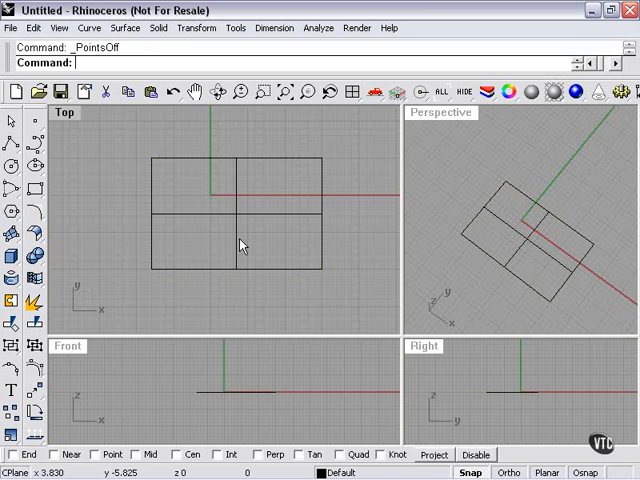
pyautogui.click(225, 207)
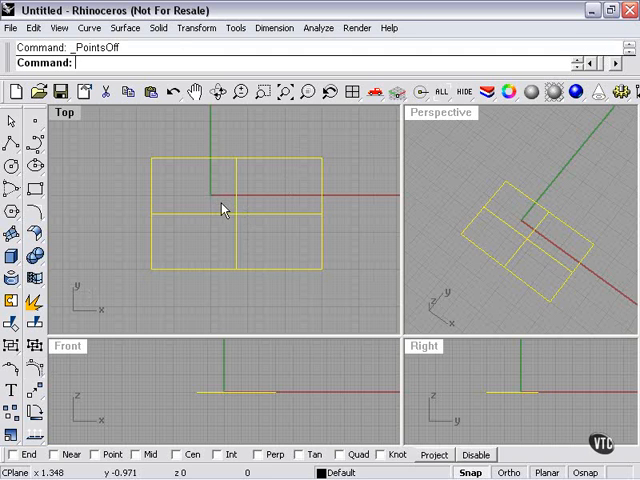
pyautogui.press('Delete')
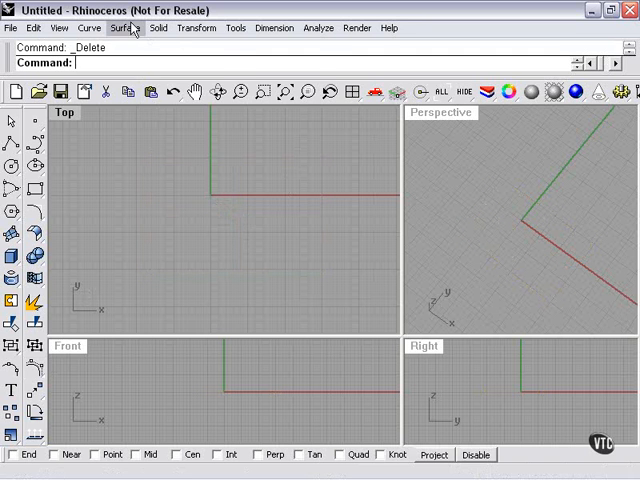
# Step: Draw a vertical plane by picking its edge start and end points
pyautogui.click(122, 28)
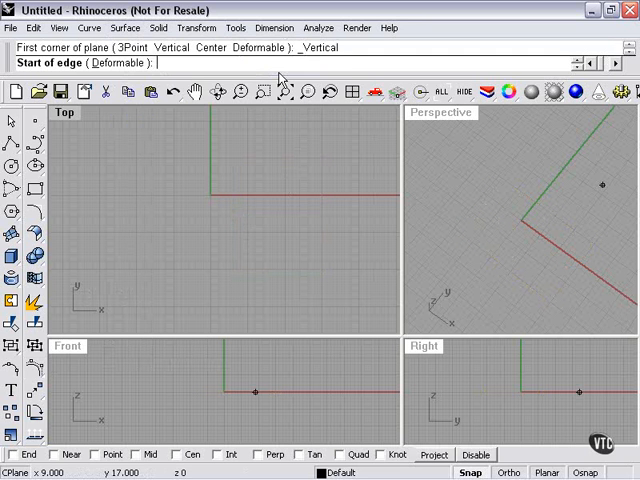
pyautogui.click(182, 297)
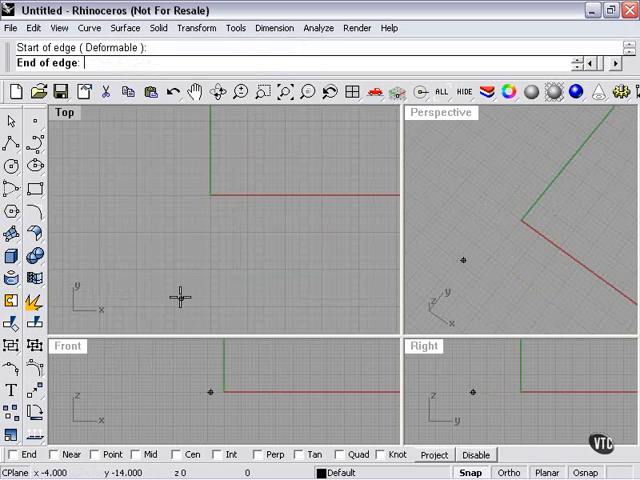
pyautogui.click(178, 118)
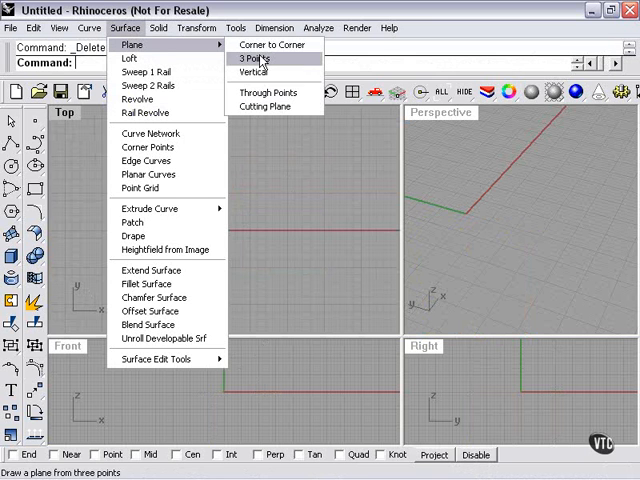
pyautogui.moveTo(270, 92)
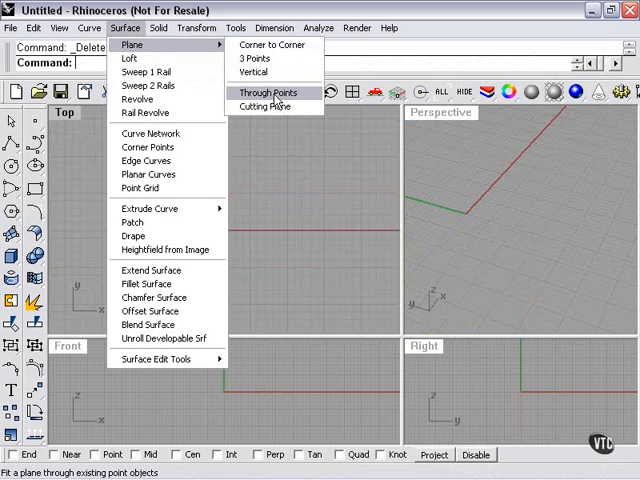
pyautogui.moveTo(268, 107)
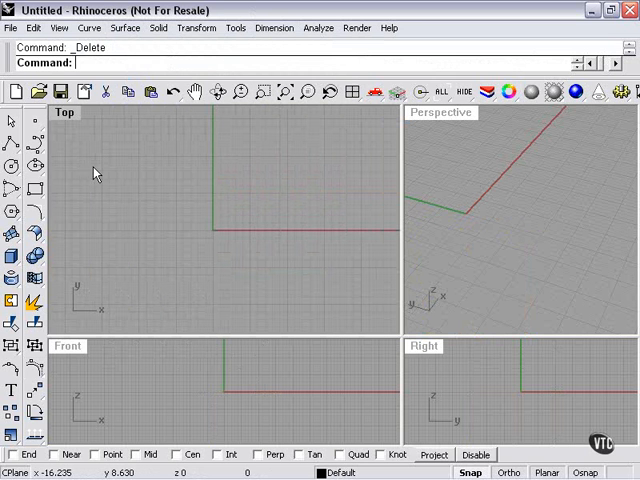
# Step: Draw a box solid by picking two opposite corners of its base
pyautogui.click(11, 264)
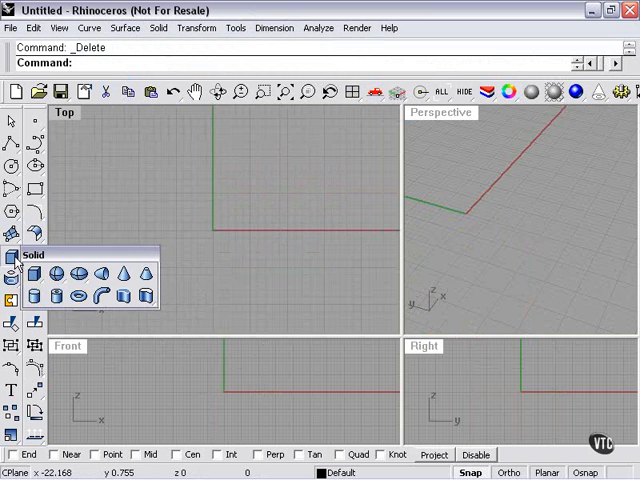
pyautogui.click(37, 270)
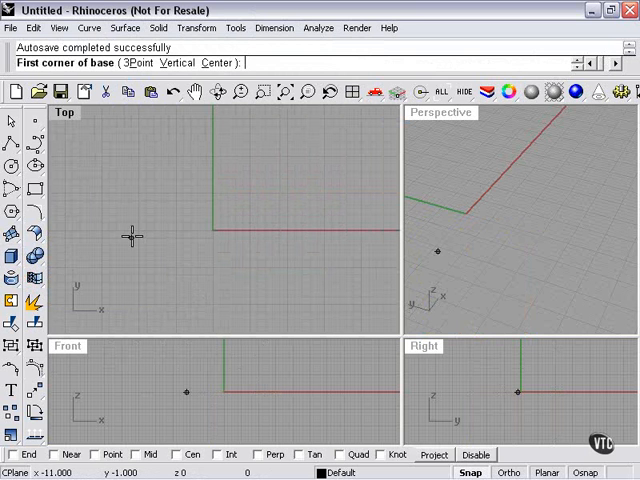
pyautogui.click(180, 190)
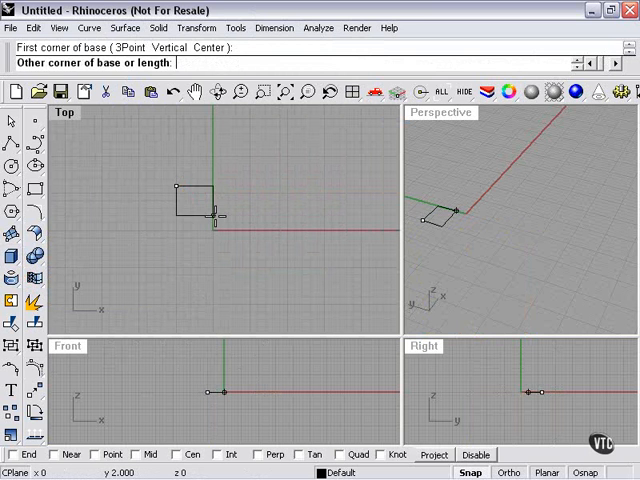
pyautogui.click(297, 300)
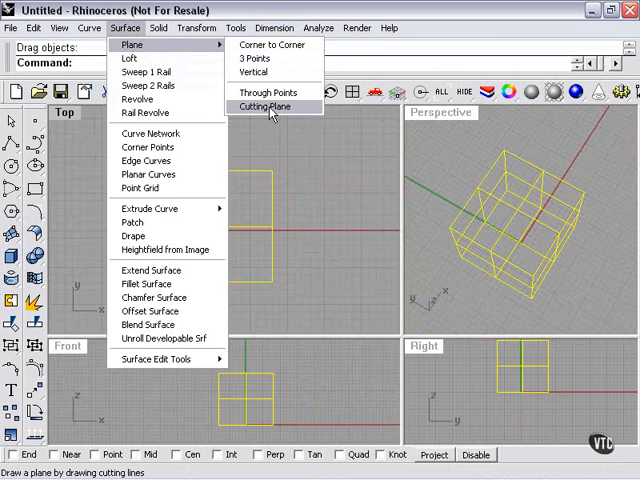
# Step: Start a cutting plane with its cut line beginning above the cube
pyautogui.click(265, 107)
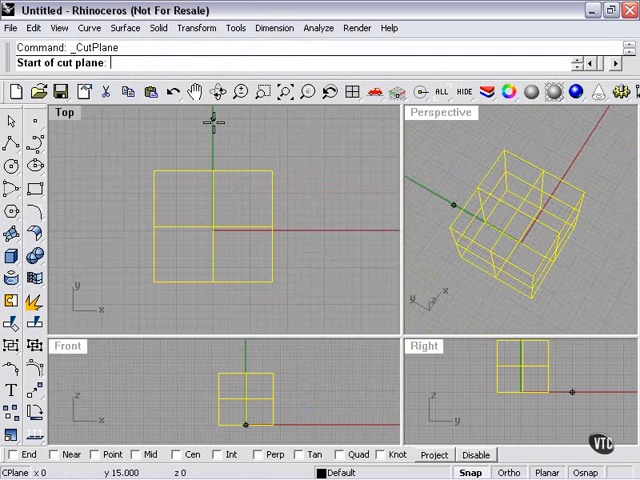
pyautogui.click(211, 165)
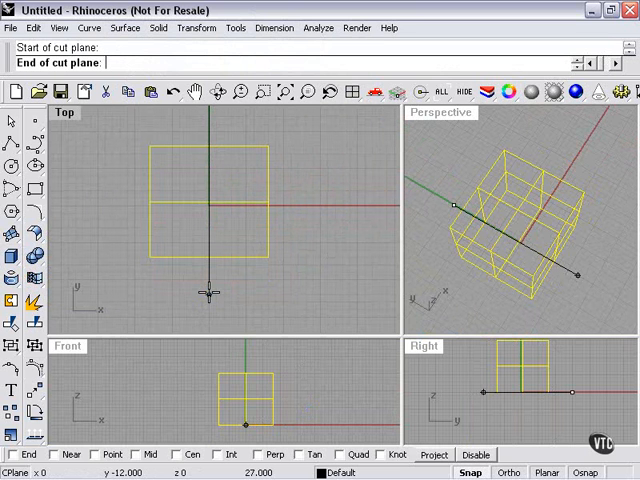
pyautogui.moveTo(207, 297)
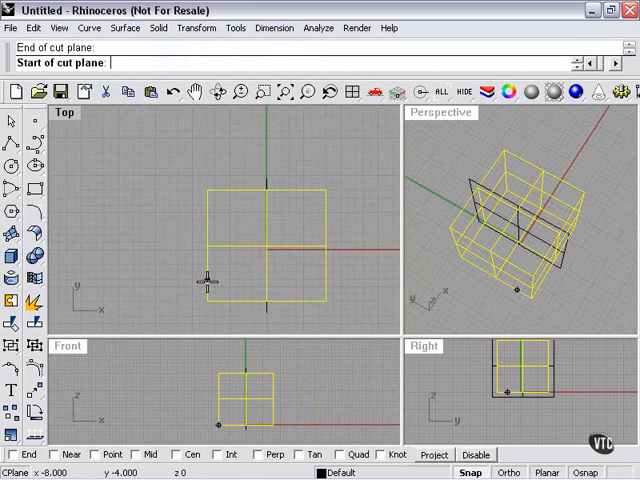
pyautogui.moveTo(265, 310)
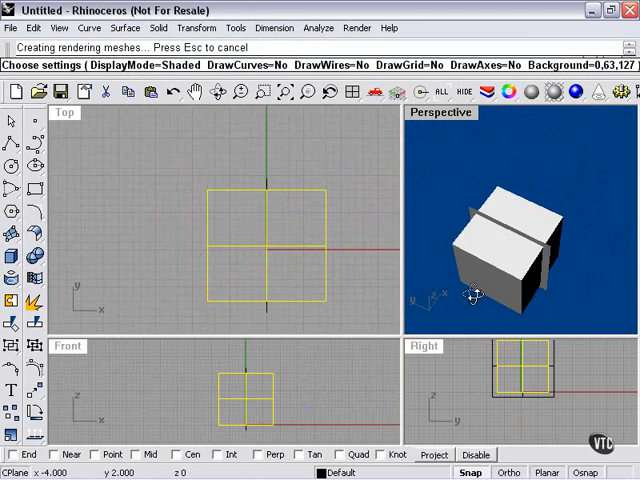
pyautogui.moveTo(475, 295); pyautogui.dragTo(405, 220)
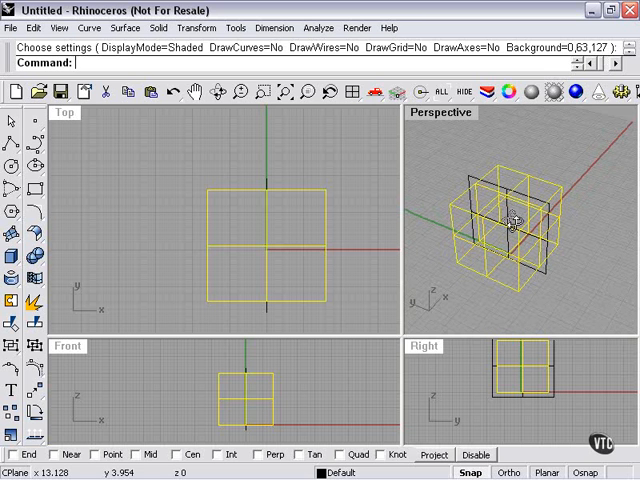
pyautogui.moveTo(465, 217)
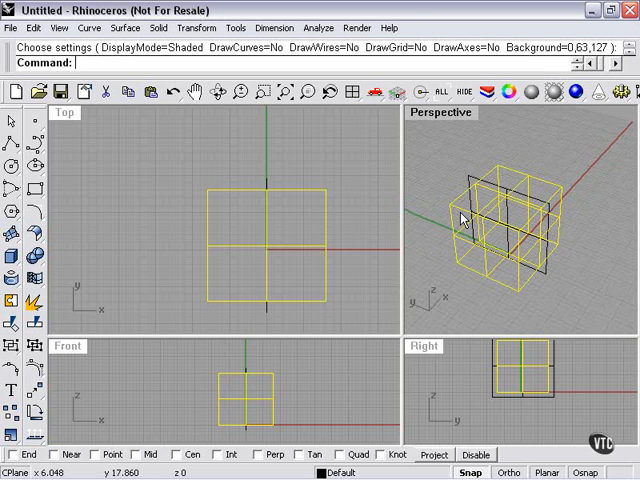
pyautogui.moveTo(45, 313)
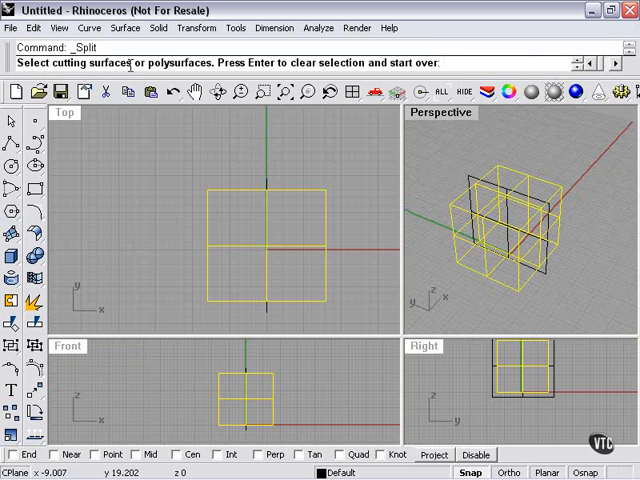
pyautogui.moveTo(470, 178)
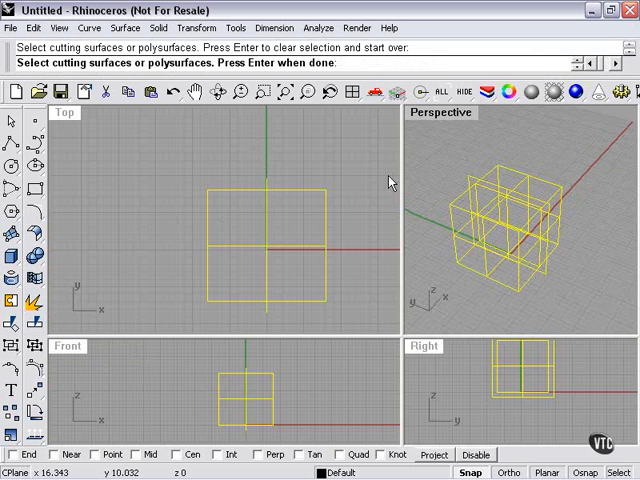
pyautogui.moveTo(490, 218)
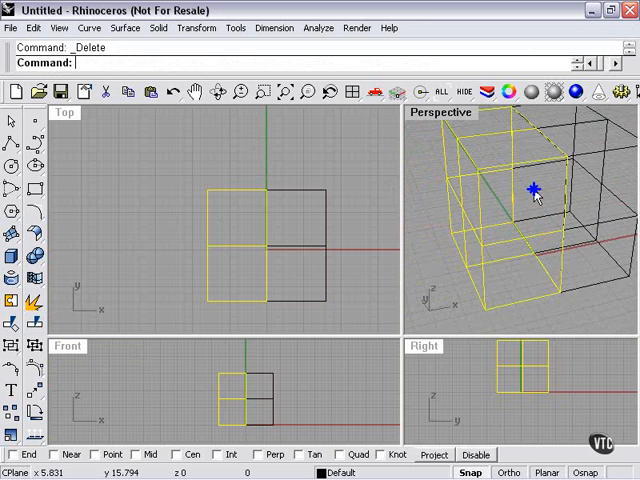
# Step: Drag the left cube half away from the right, then delete both halves
pyautogui.moveTo(535, 190); pyautogui.dragTo(235, 250)
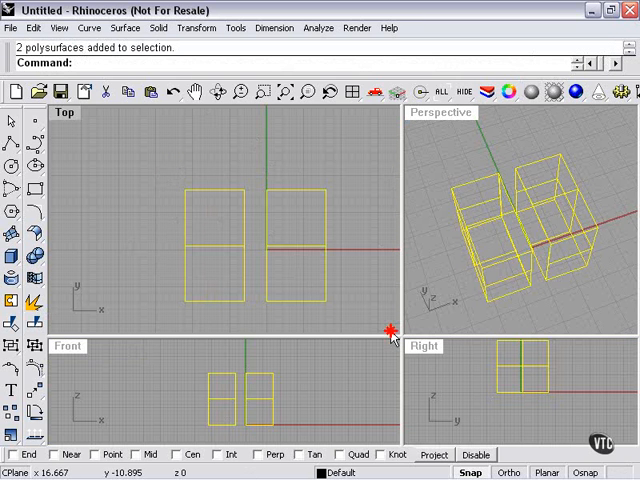
pyautogui.press('Delete')
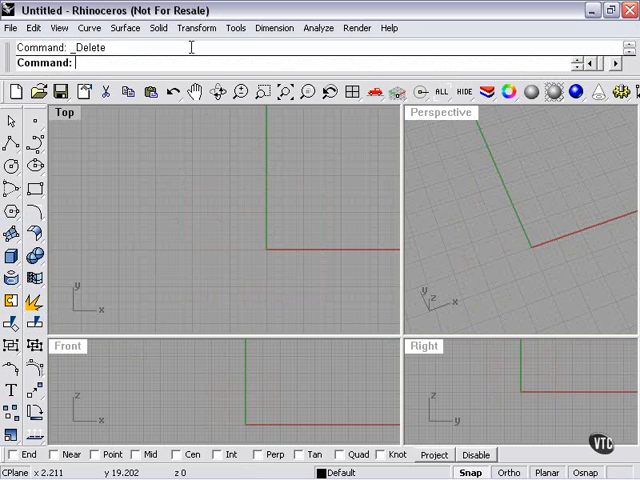